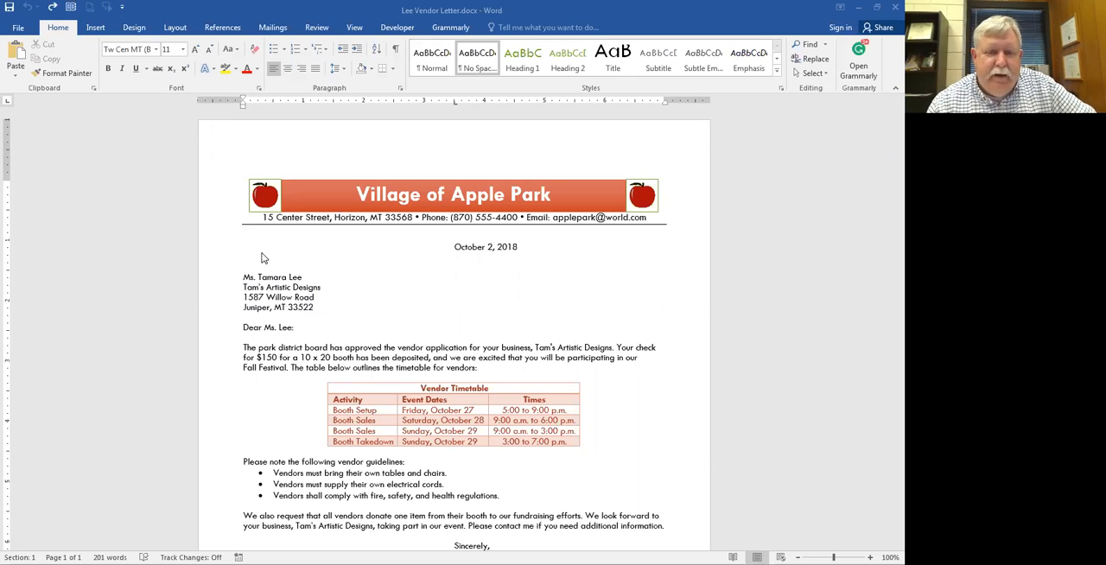
{"action": "mouse_move", "coordinate": [259, 263]}
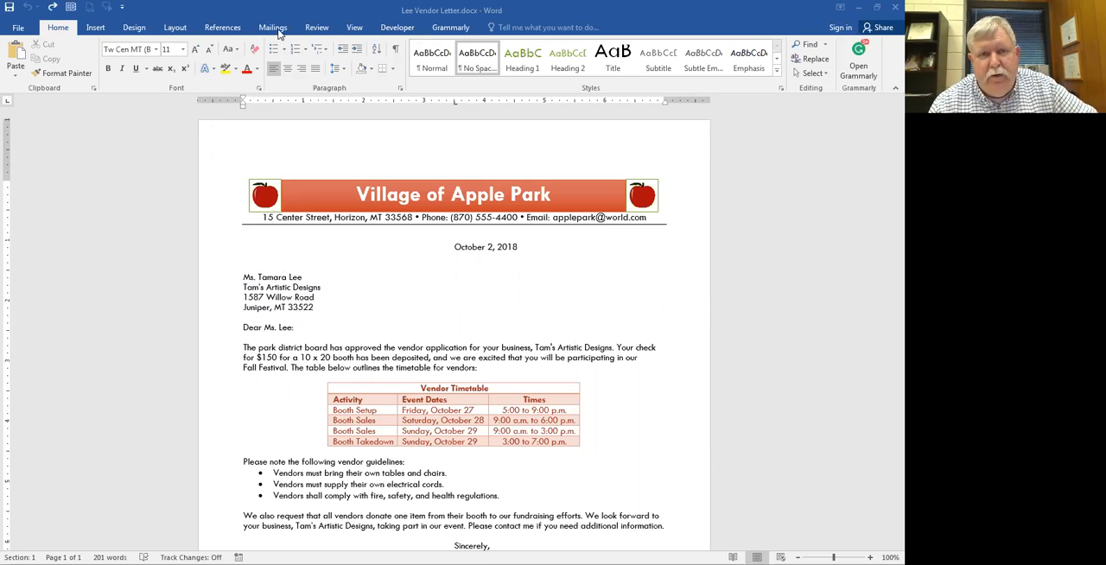
Step: Show the Mailings ribbon with its envelope and mail merge tools
{"action": "left_click", "coordinate": [273, 28]}
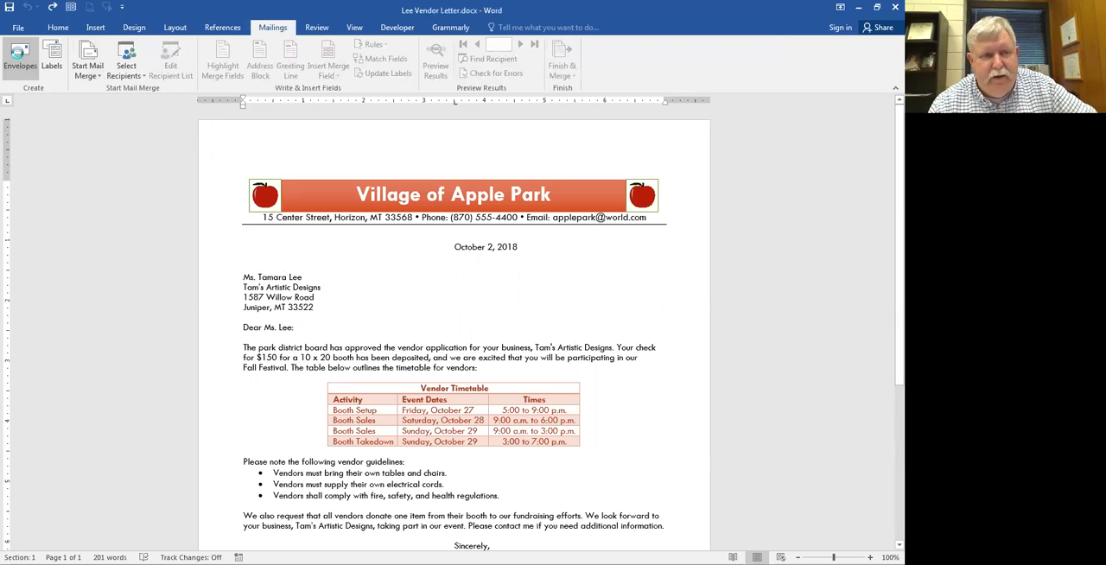
{"action": "left_click", "coordinate": [19, 59]}
{"action": "type", "text": "V"}
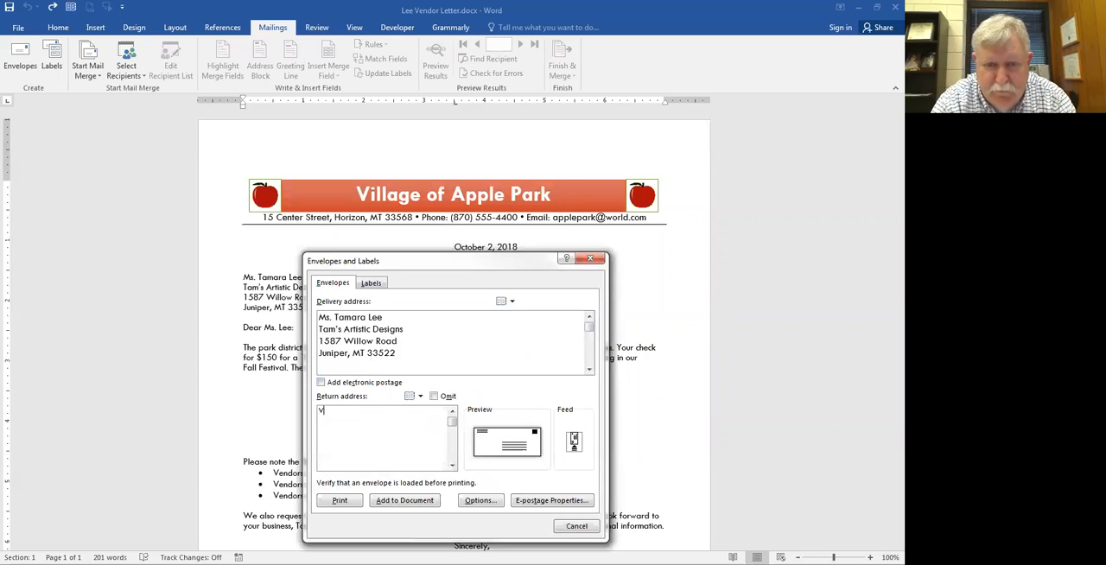
Step: Enter the return address: Village of Apple Park, 15 Center Street, Horizon, MT 33568
{"action": "type", "text": "illage of Apple Park"}
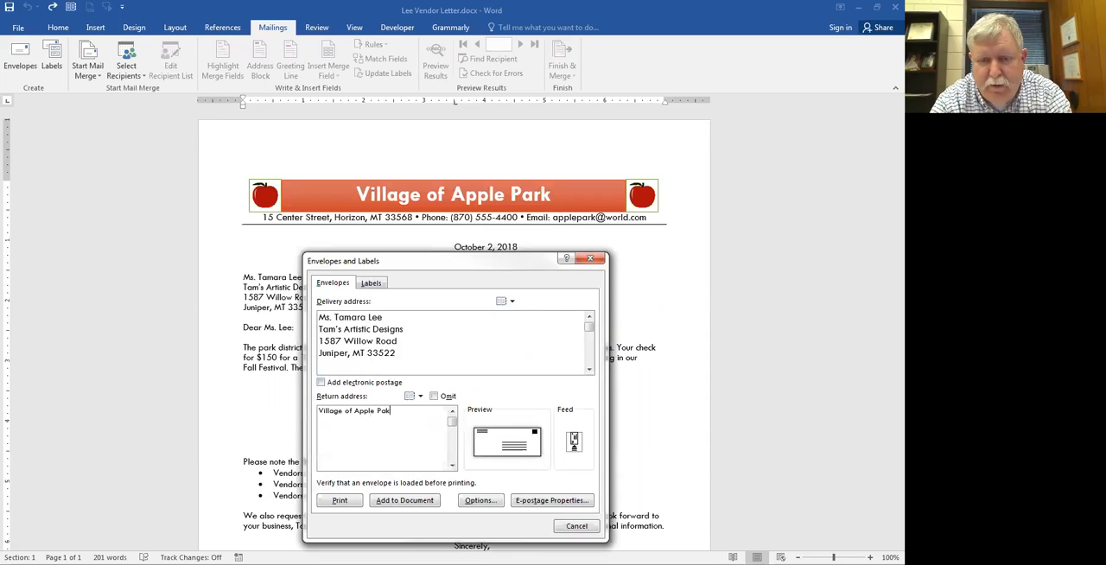
{"action": "type", "text": "15"}
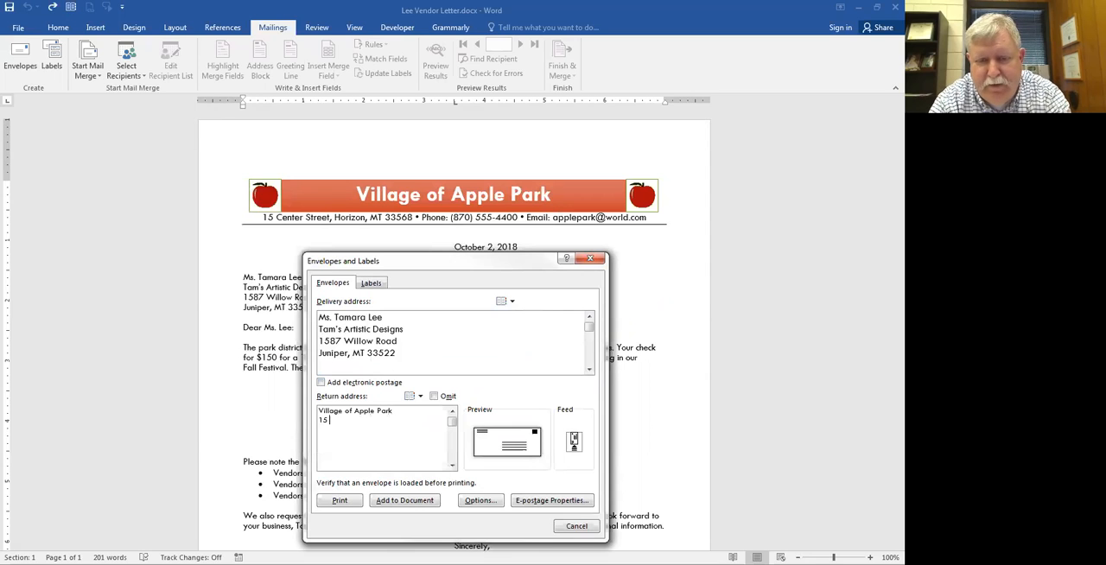
{"action": "type", "text": "Center Street"}
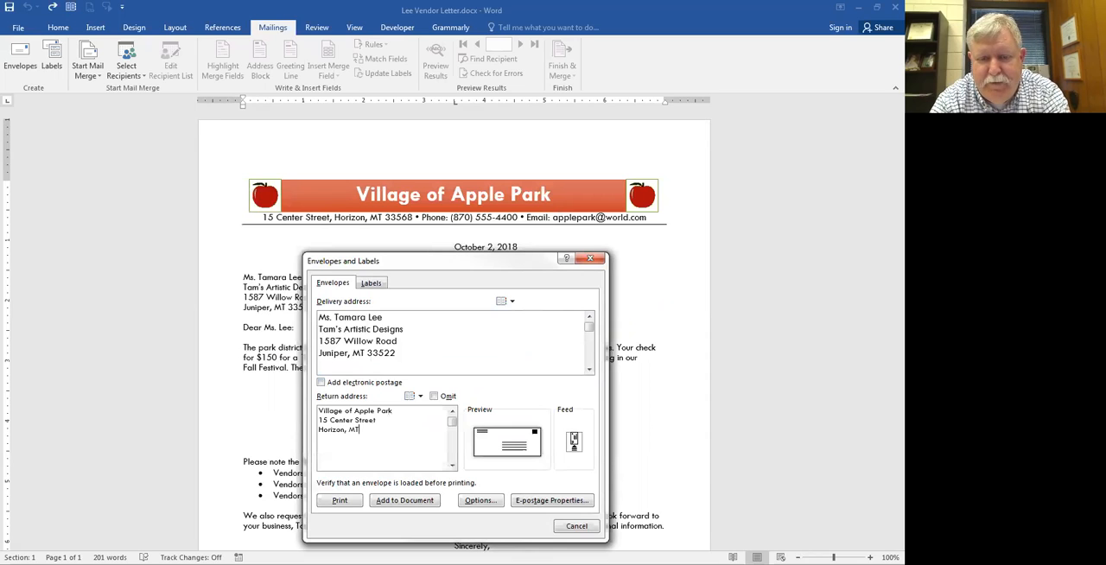
{"action": "type", "text": "2"}
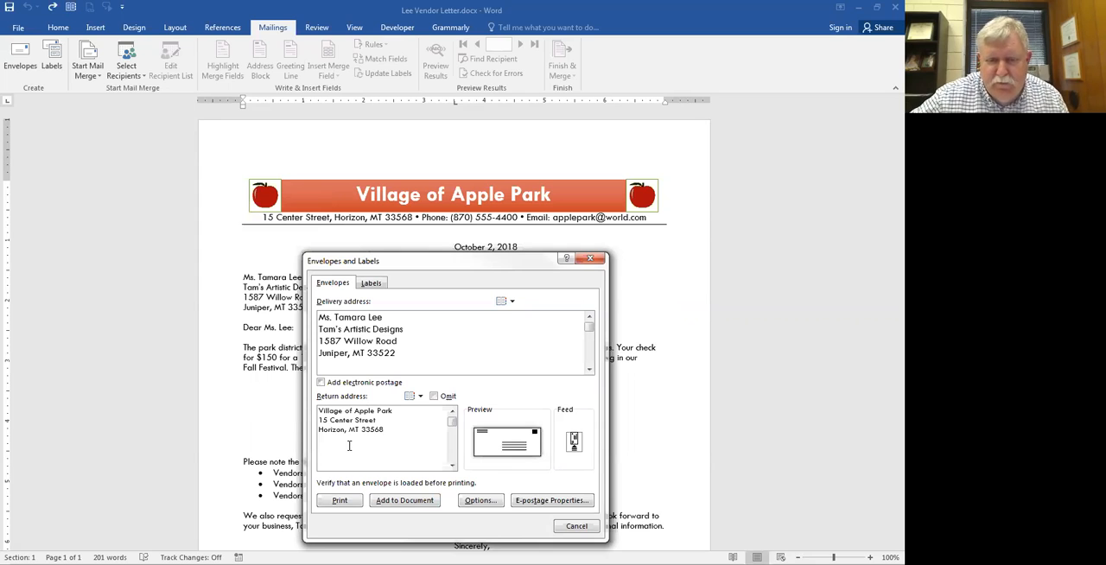
{"action": "mouse_move", "coordinate": [397, 452]}
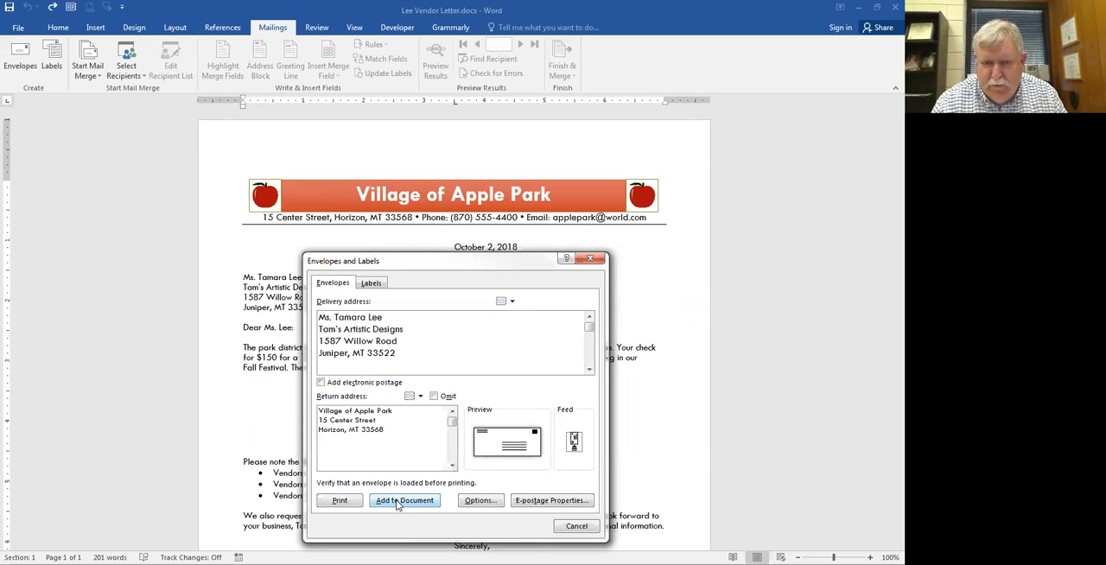
Step: Add the envelope page to the letter and save Village of Apple Park as the default return address
{"action": "left_click", "coordinate": [404, 501]}
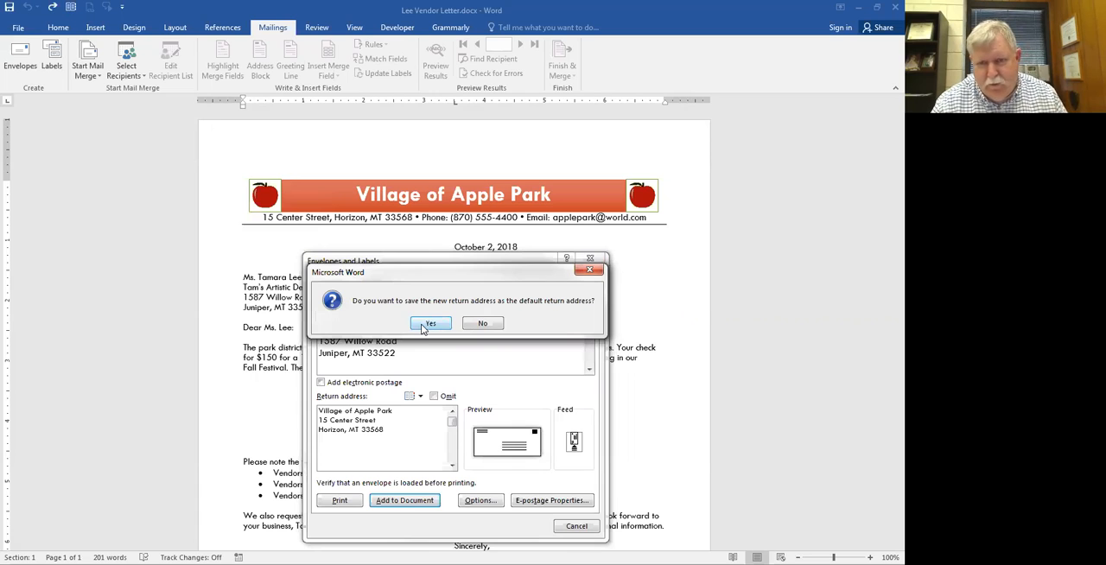
{"action": "left_click", "coordinate": [430, 323]}
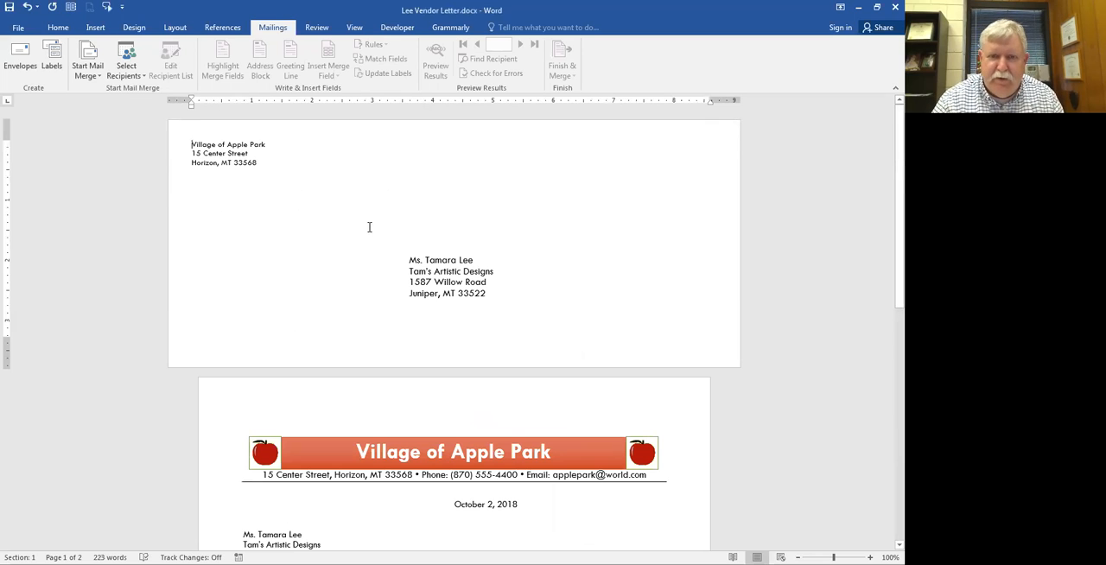
{"action": "mouse_move", "coordinate": [356, 262]}
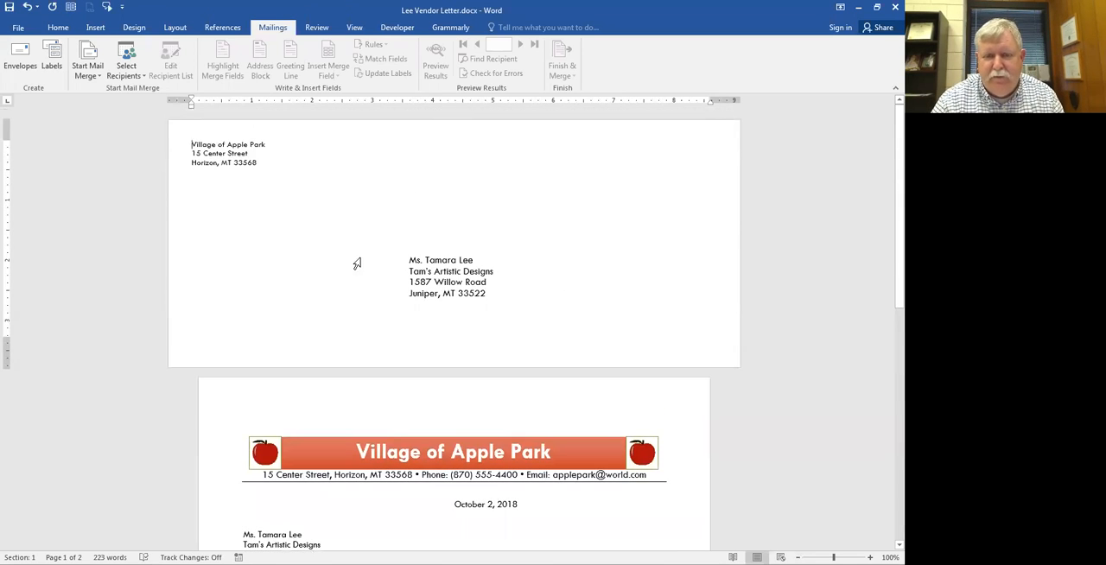
{"action": "scroll", "scroll_direction": "down", "scroll_amount": 3}
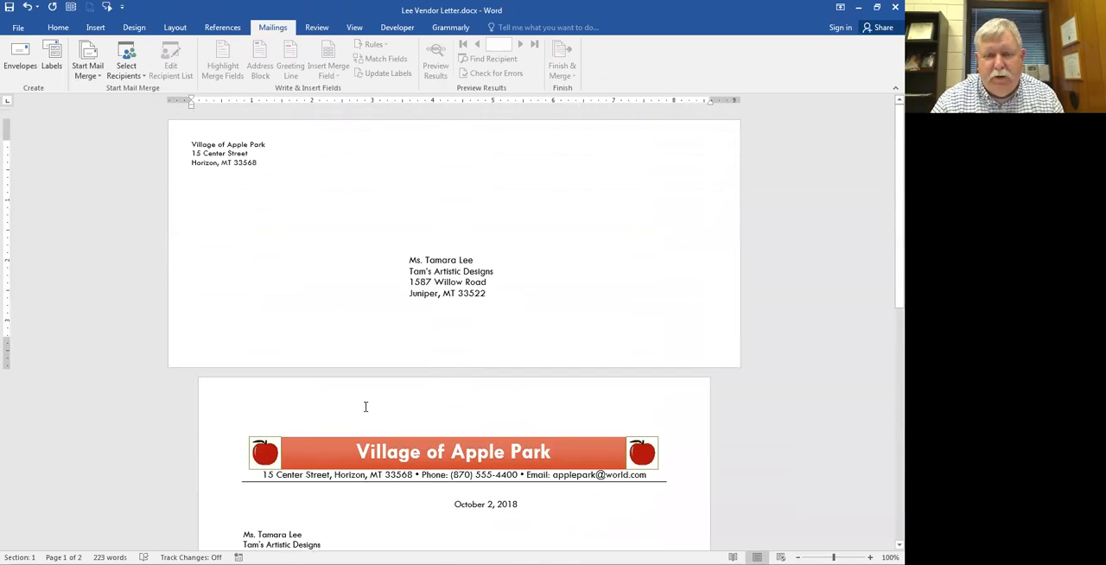
{"action": "mouse_move", "coordinate": [363, 401]}
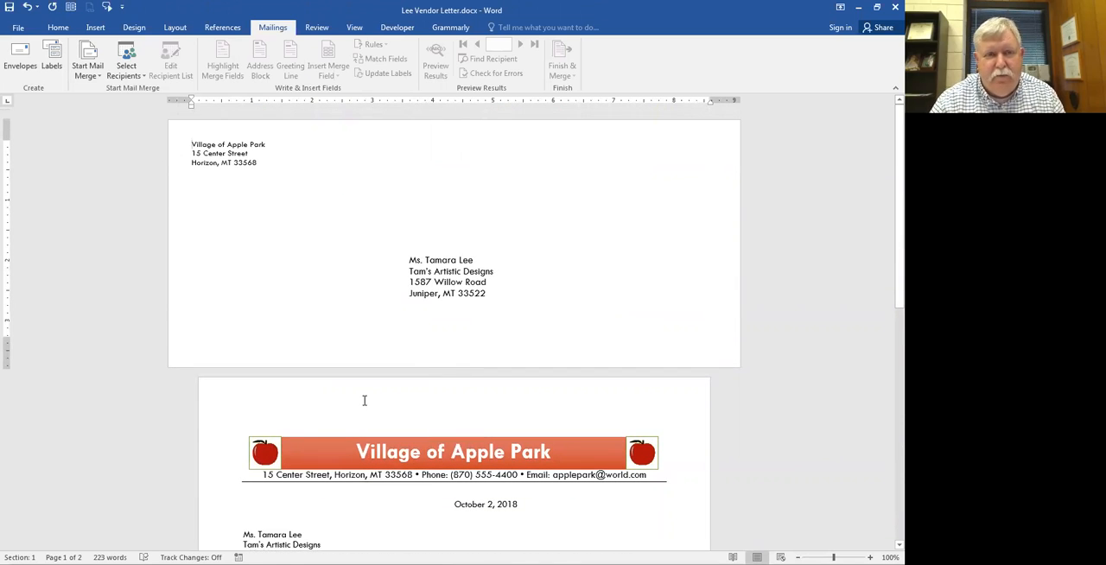